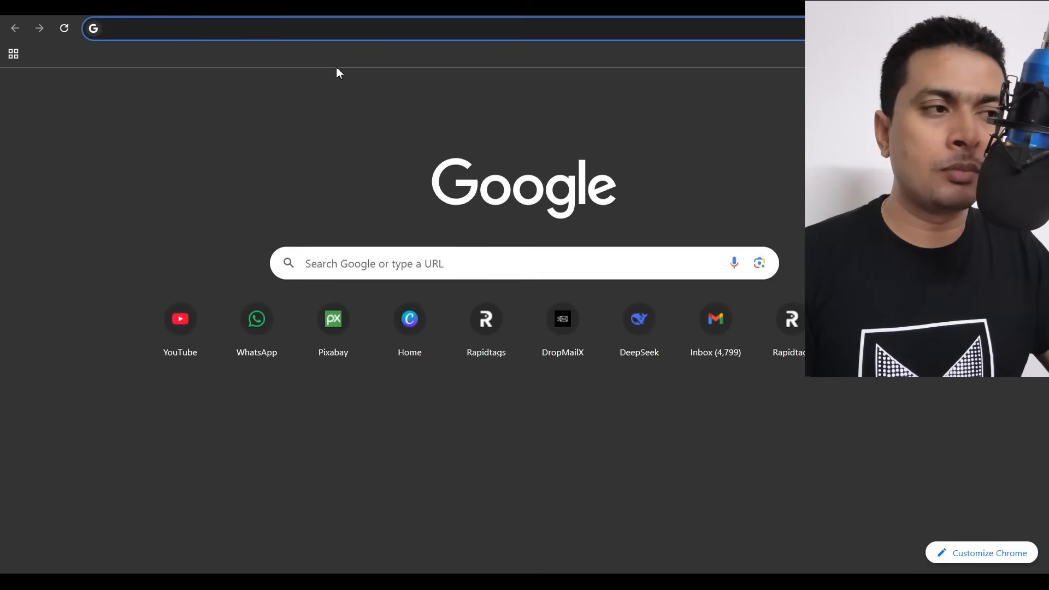
mouse_move(319, 74)
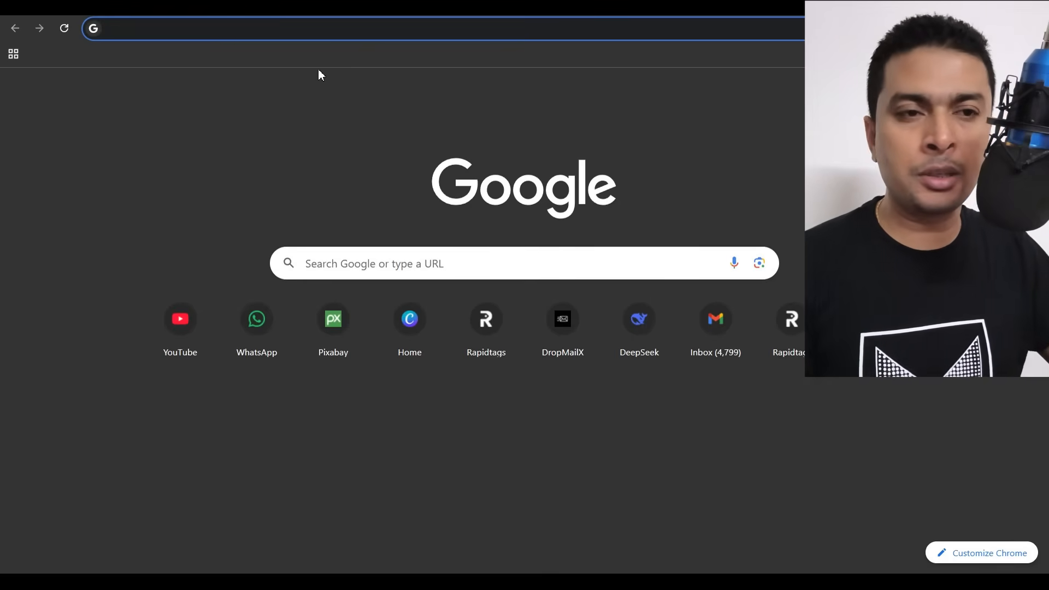
mouse_move(246, 99)
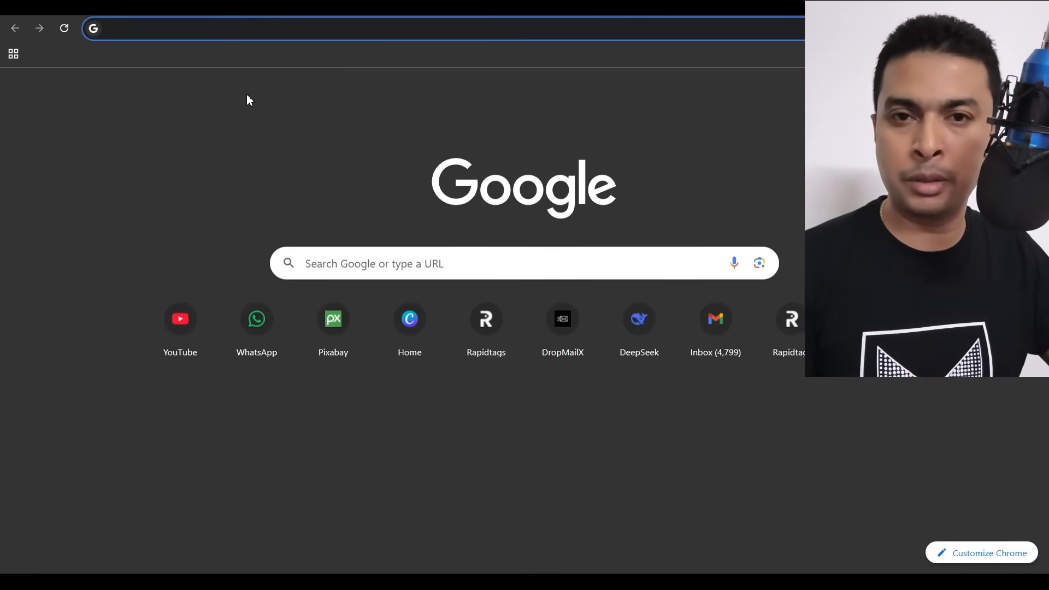
- Go to trustpilot.com from the new tab page
left_click(268, 28)
type("trustpilot.com")
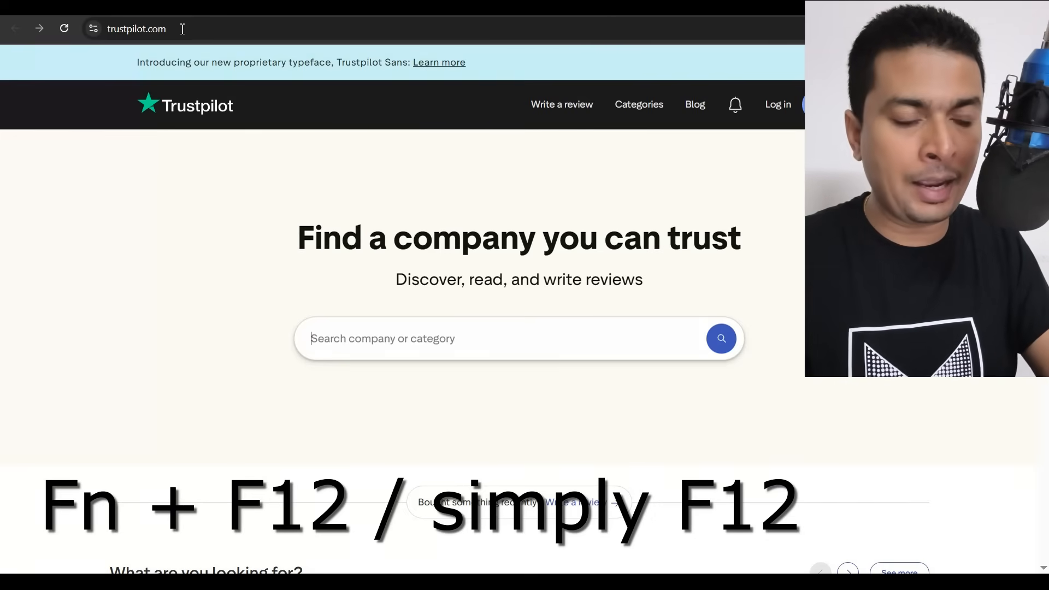
- Open Chrome DevTools with F12 to show the iPhone 14 Pro Max emulation
key("F12")
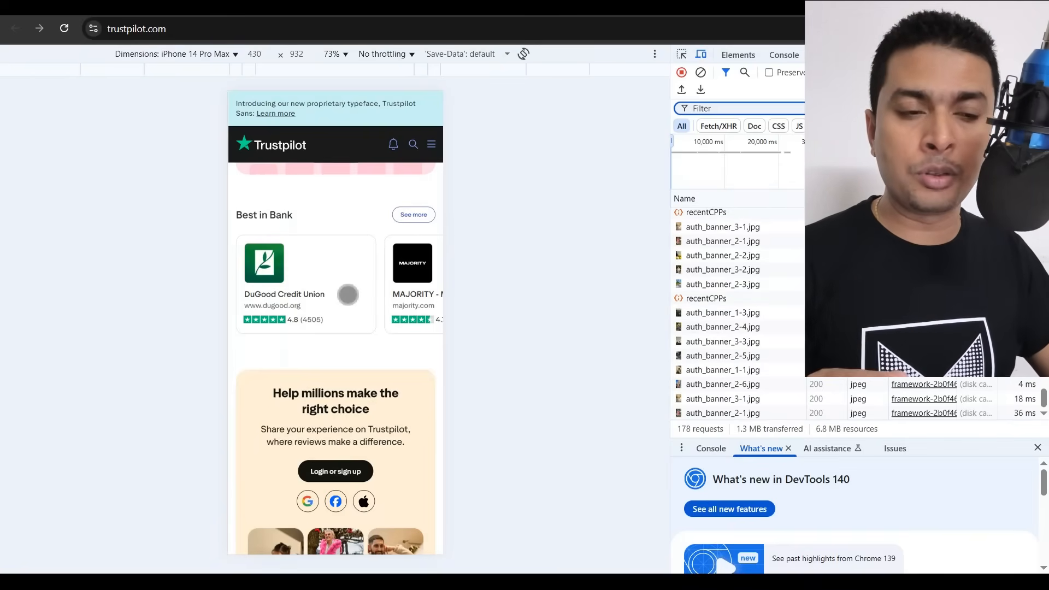
- Scroll the emulated iPhone 14 Pro Max homepage and reload it
scroll("down", 3)
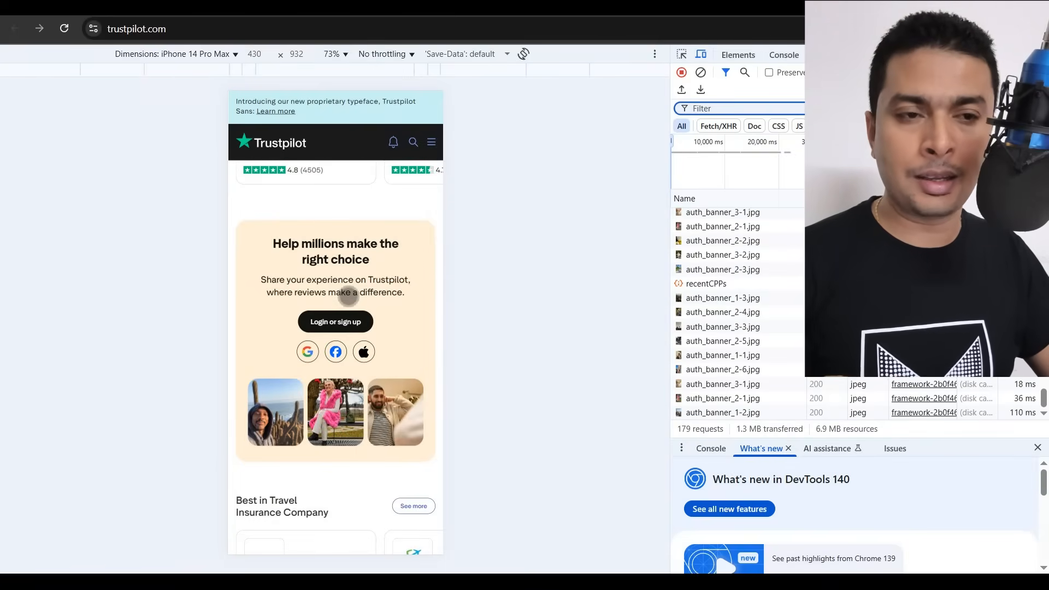
scroll("down", 3)
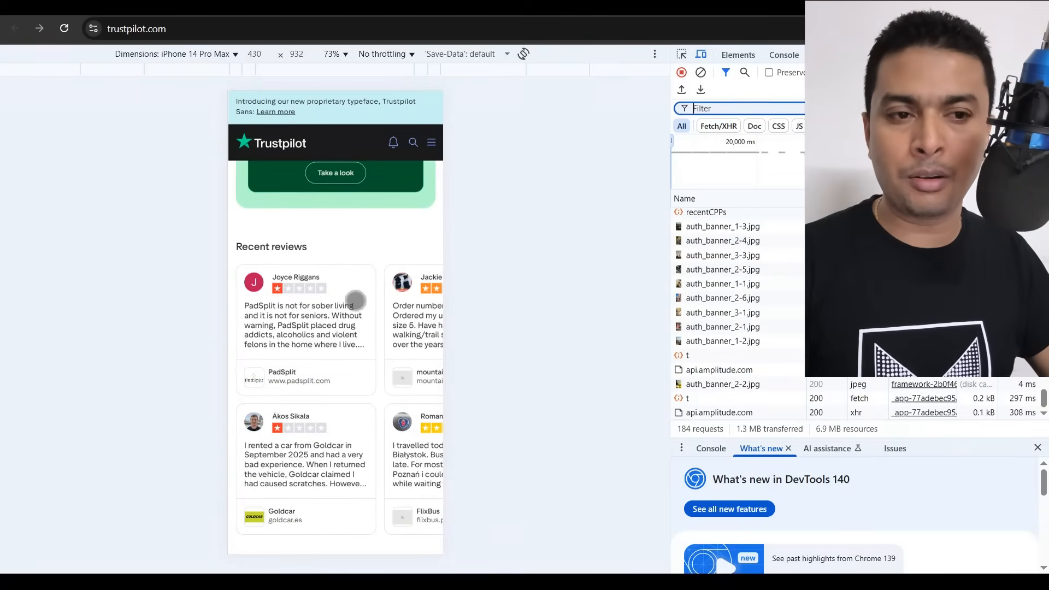
left_click(63, 28)
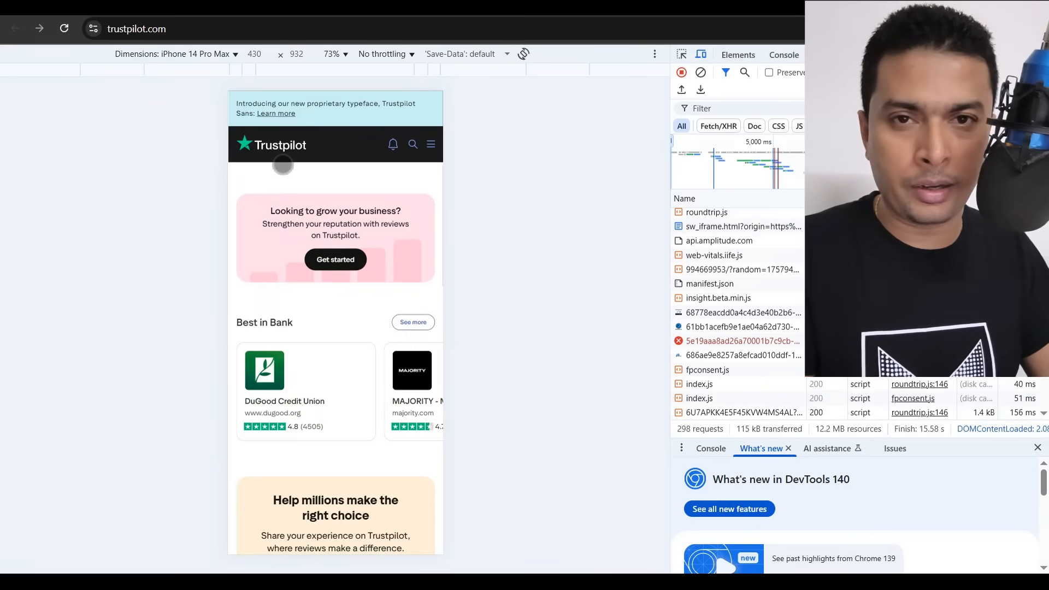
- Search Trustpilot for 'amazon' and pick the amazon.com suggestion
left_click(413, 143)
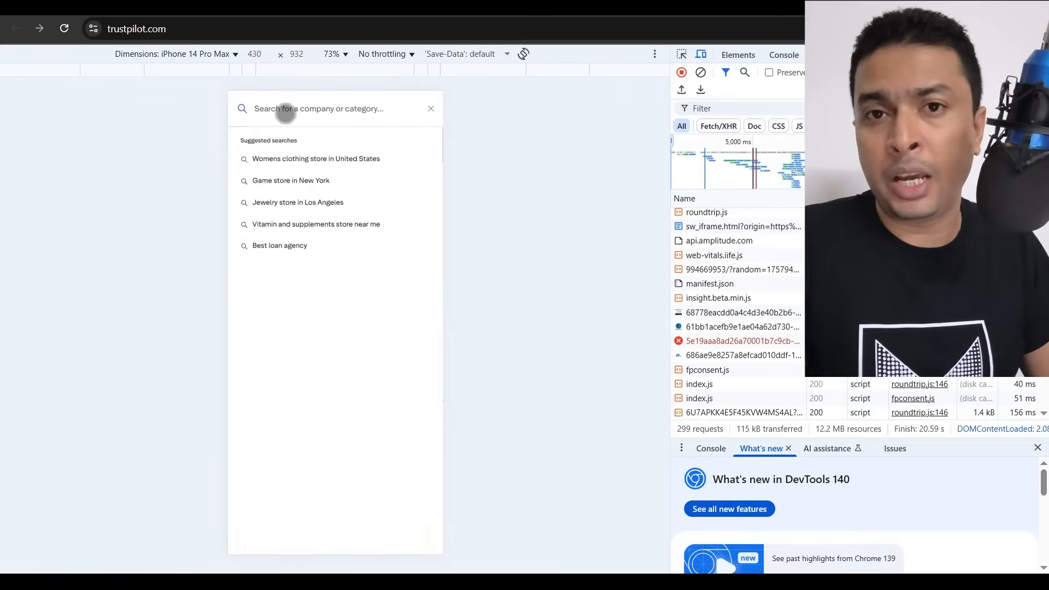
type("amazon")
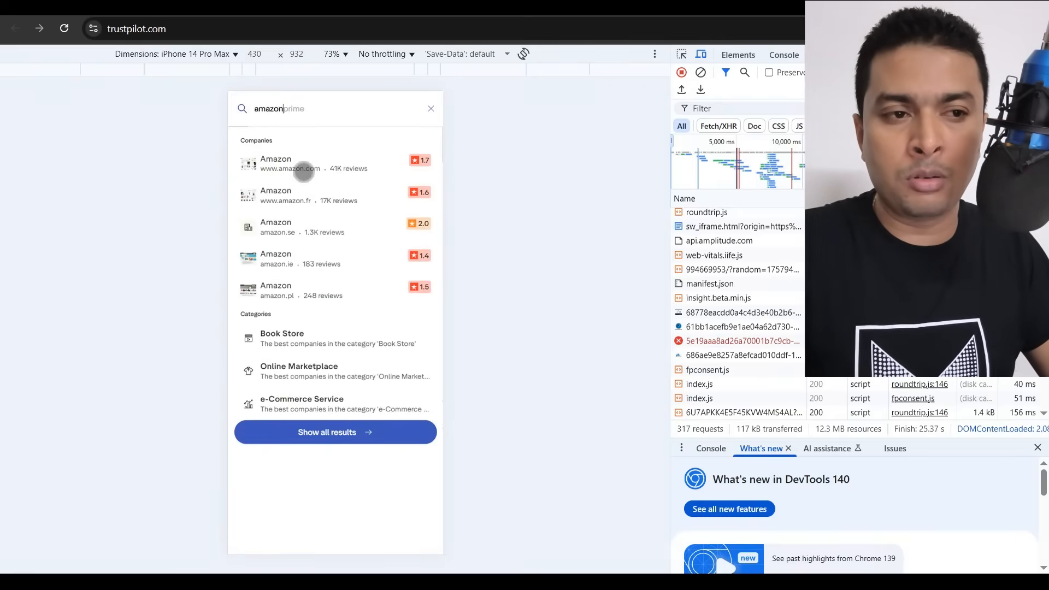
left_click(301, 163)
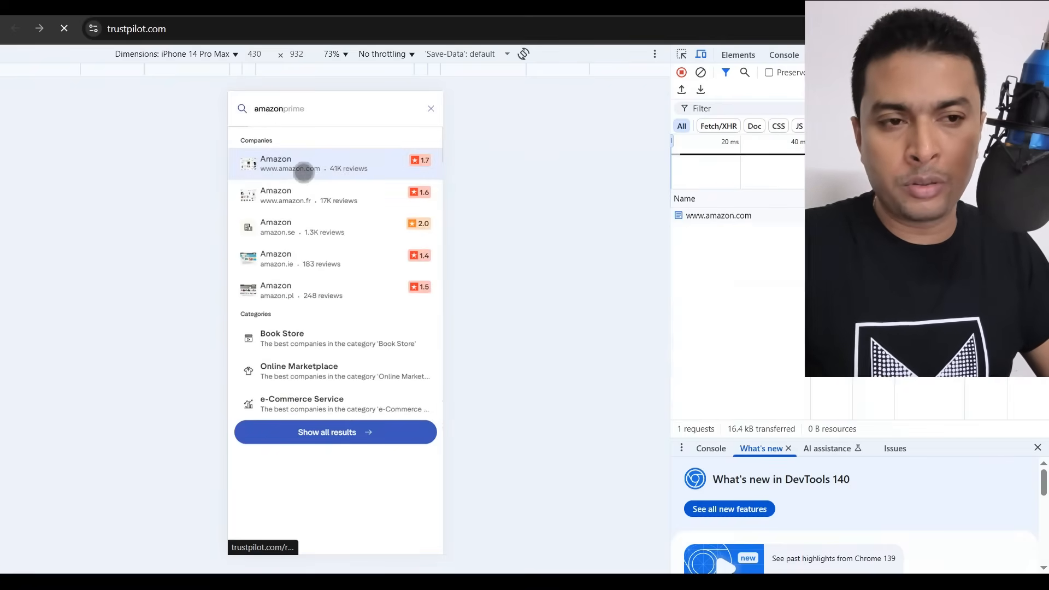
- Open Amazon's review page and scroll through its TrustScore and star breakdown
left_click(303, 164)
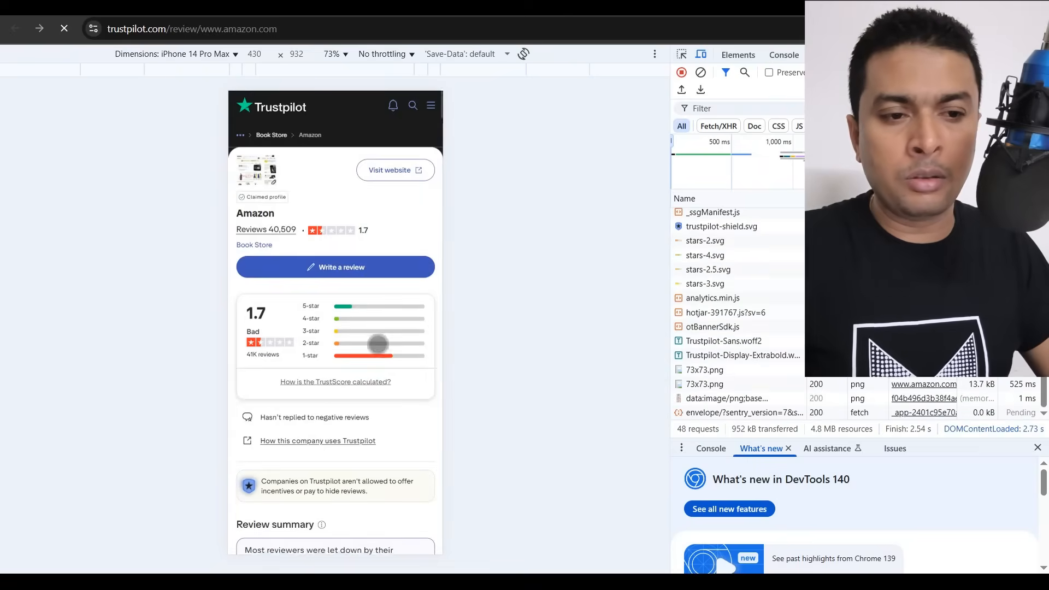
scroll("down", 3)
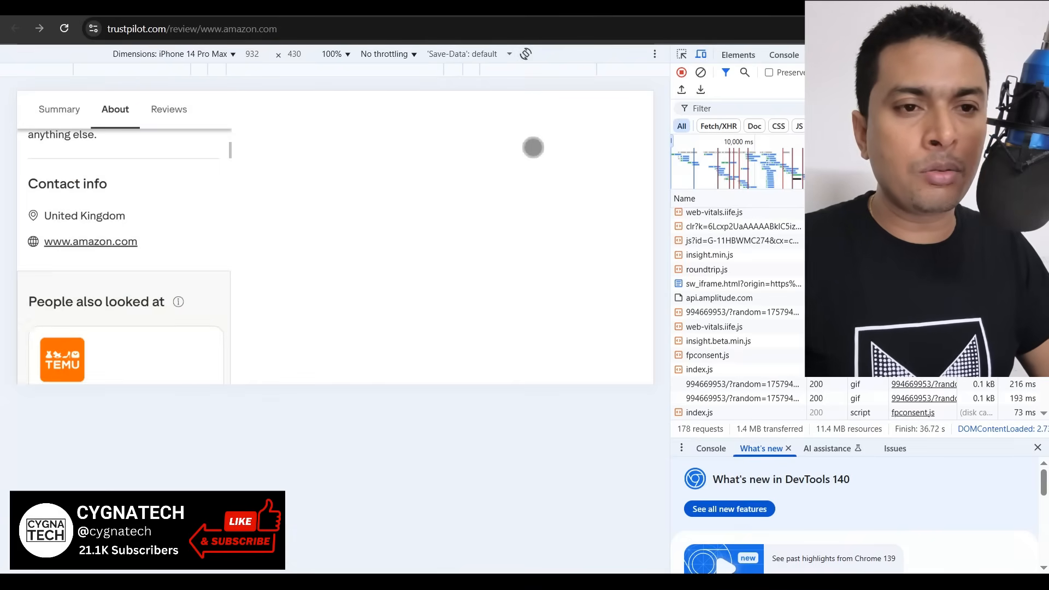
- Rotate the emulated iPhone to landscape (932 × 430), then back to portrait
left_click(169, 109)
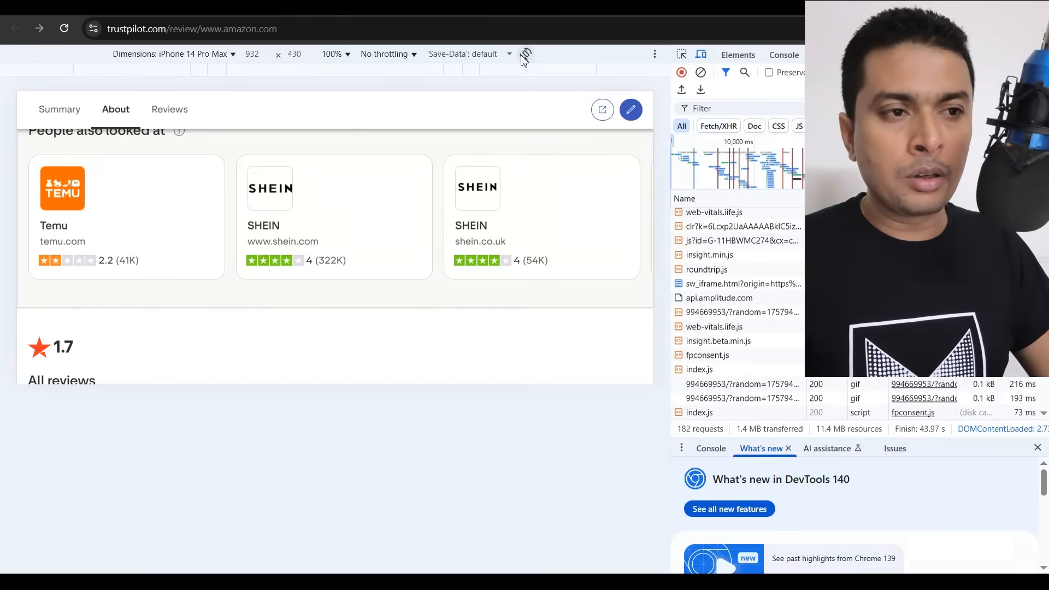
left_click(525, 54)
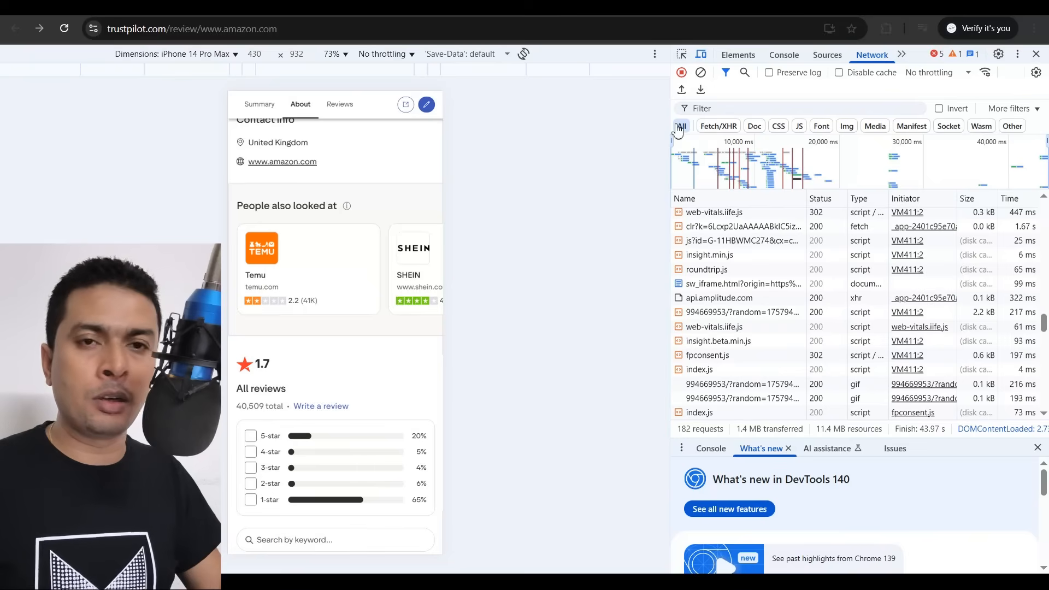
mouse_move(680, 125)
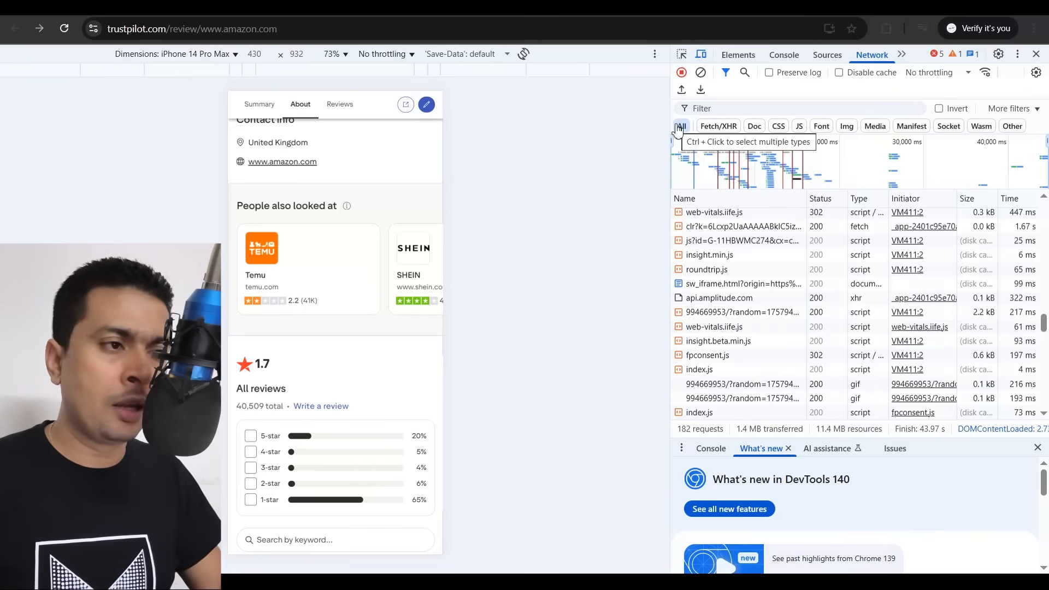